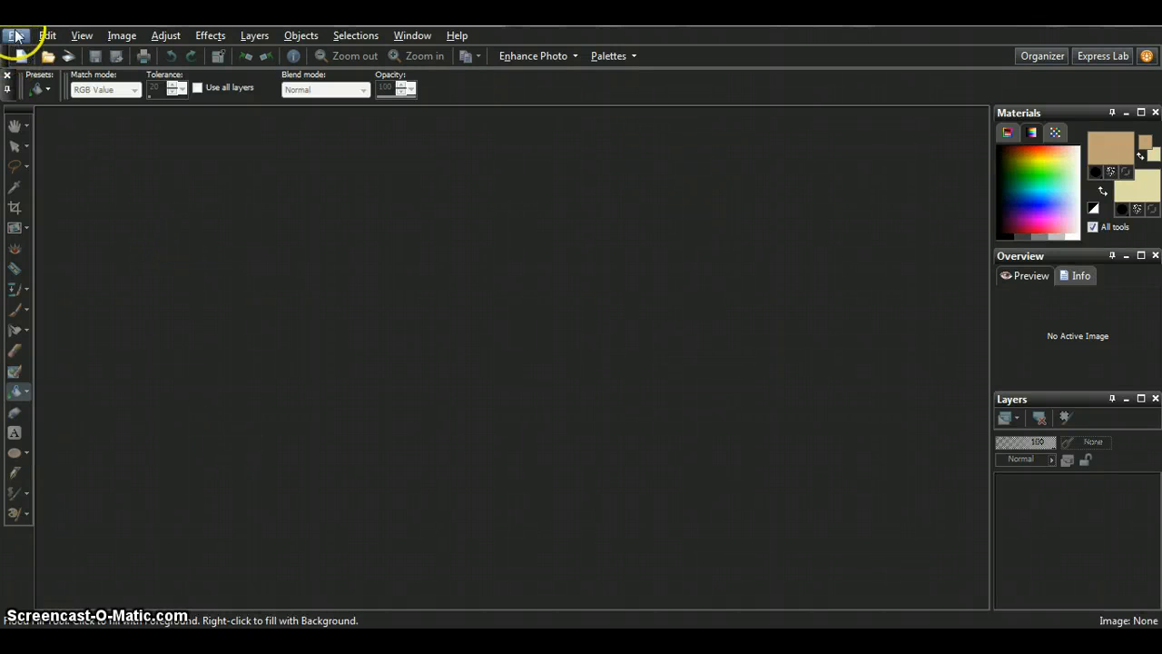
- Create a new 600 x 300 pixel image with a transparent raster background
left_click(15, 36)
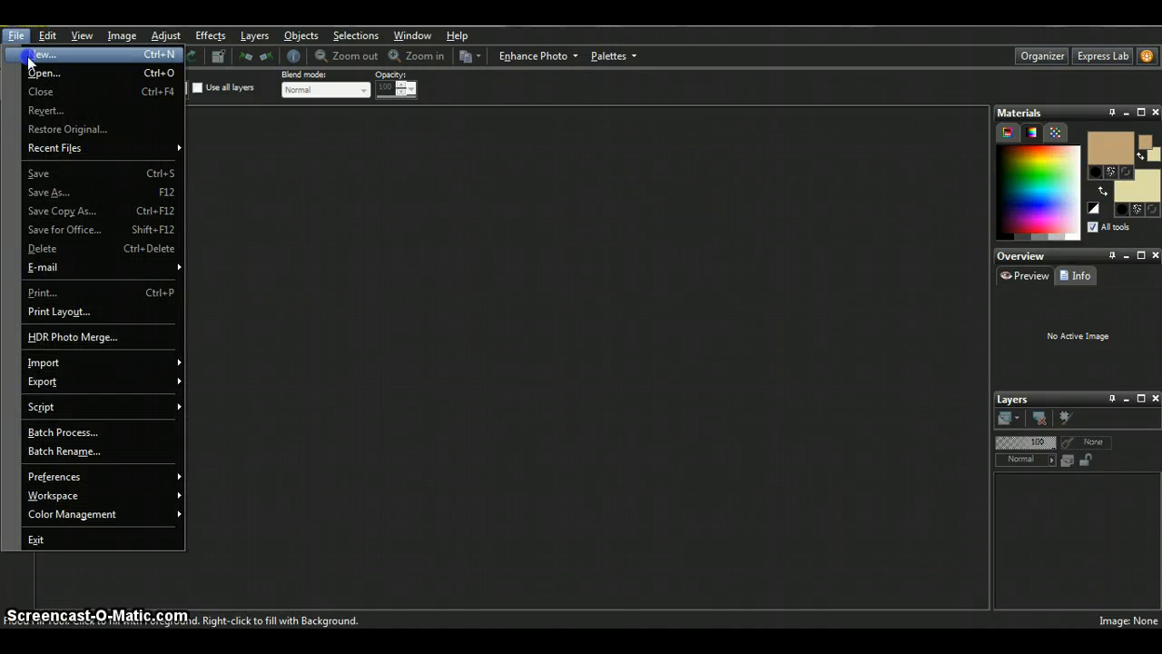
left_click(43, 54)
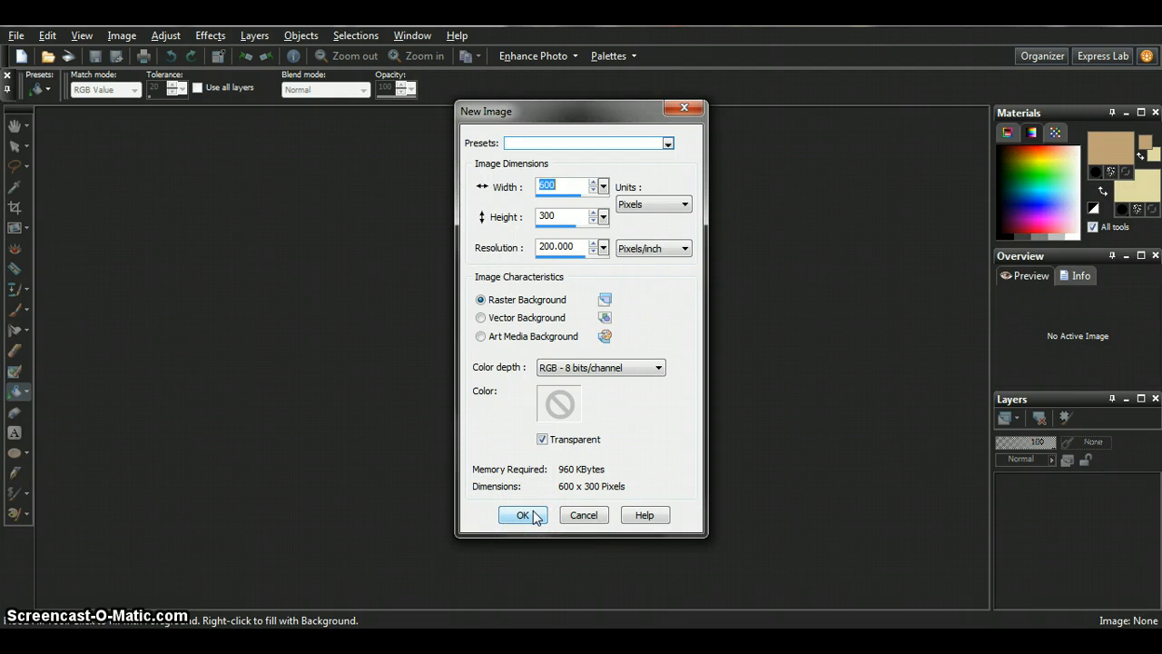
left_click(522, 515)
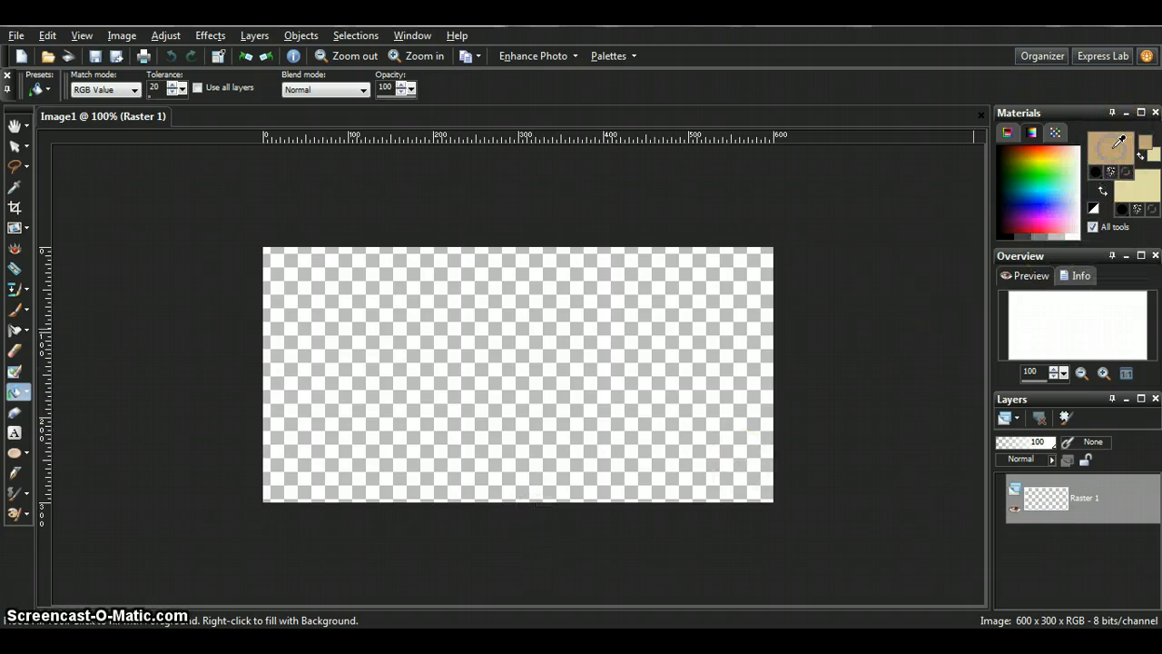
- Flood fill the canvas with black as the foreground colour
left_click(1117, 143)
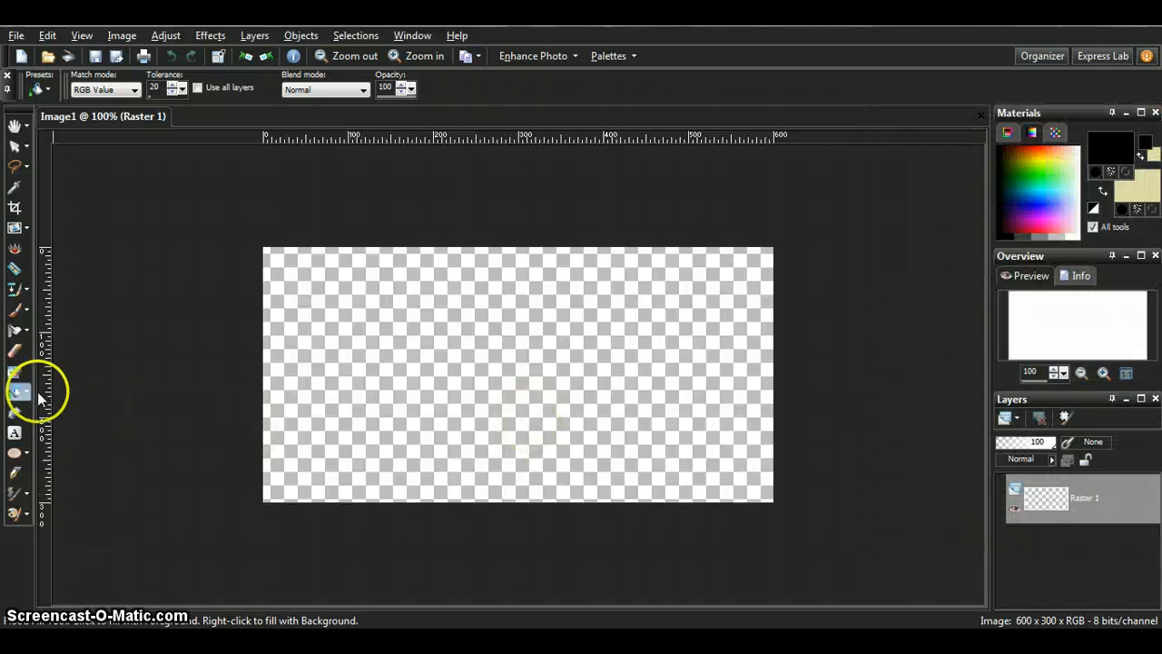
left_click(372, 368)
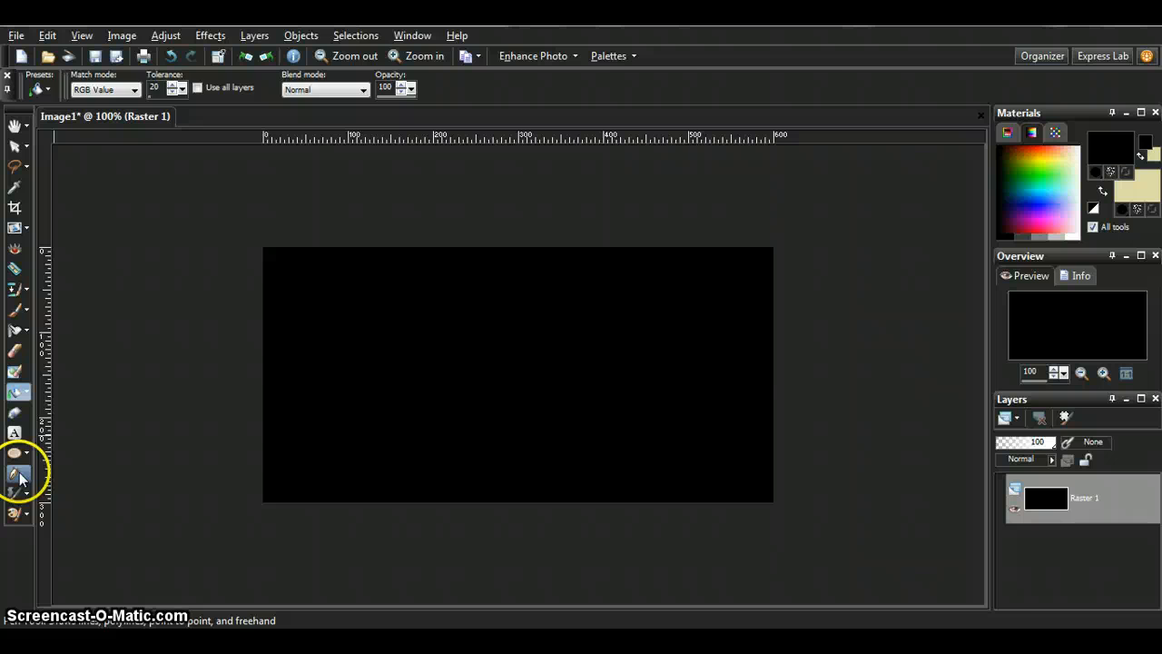
- Select the Pen tool and set the foreground colour to white
left_click(18, 472)
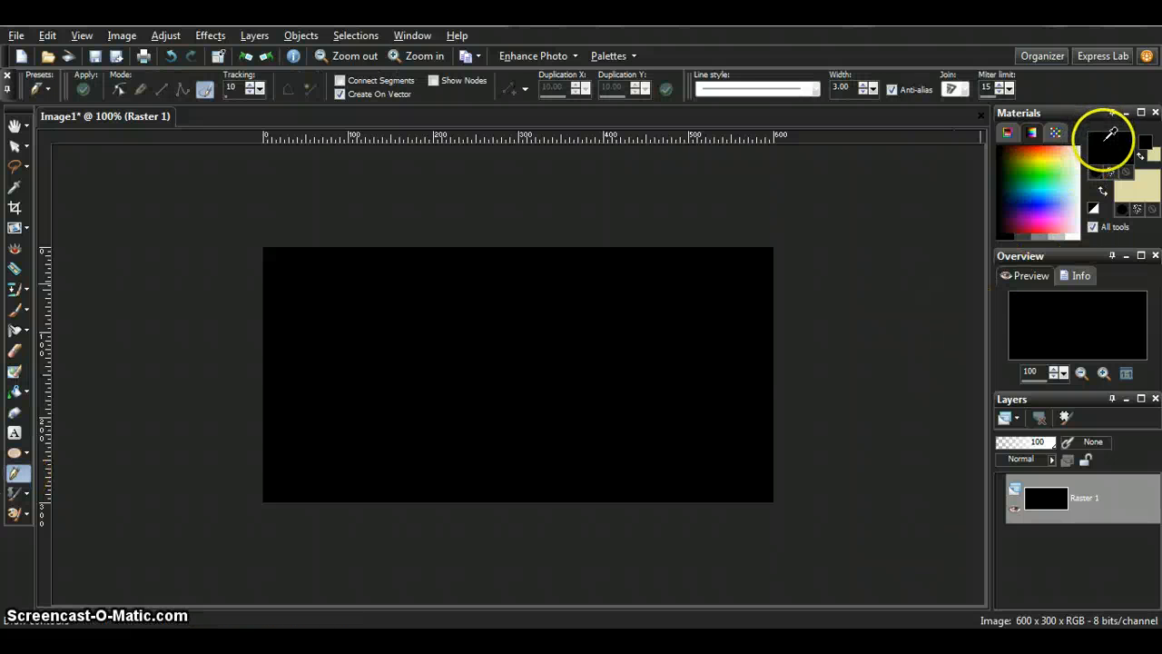
left_click(1108, 136)
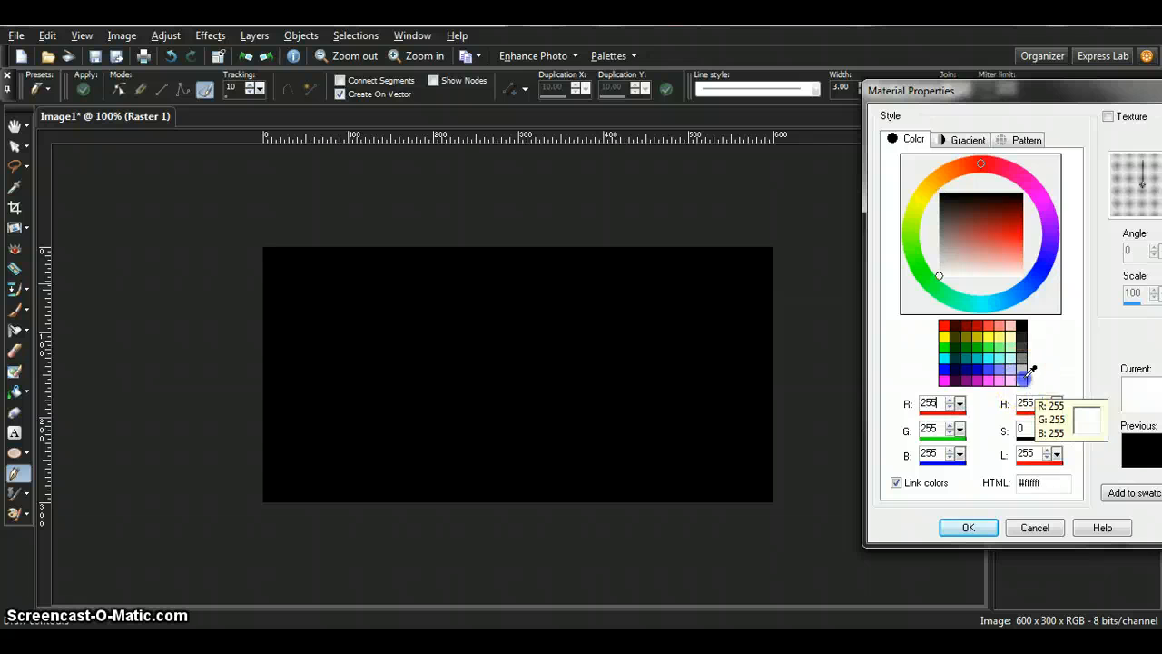
left_click(968, 528)
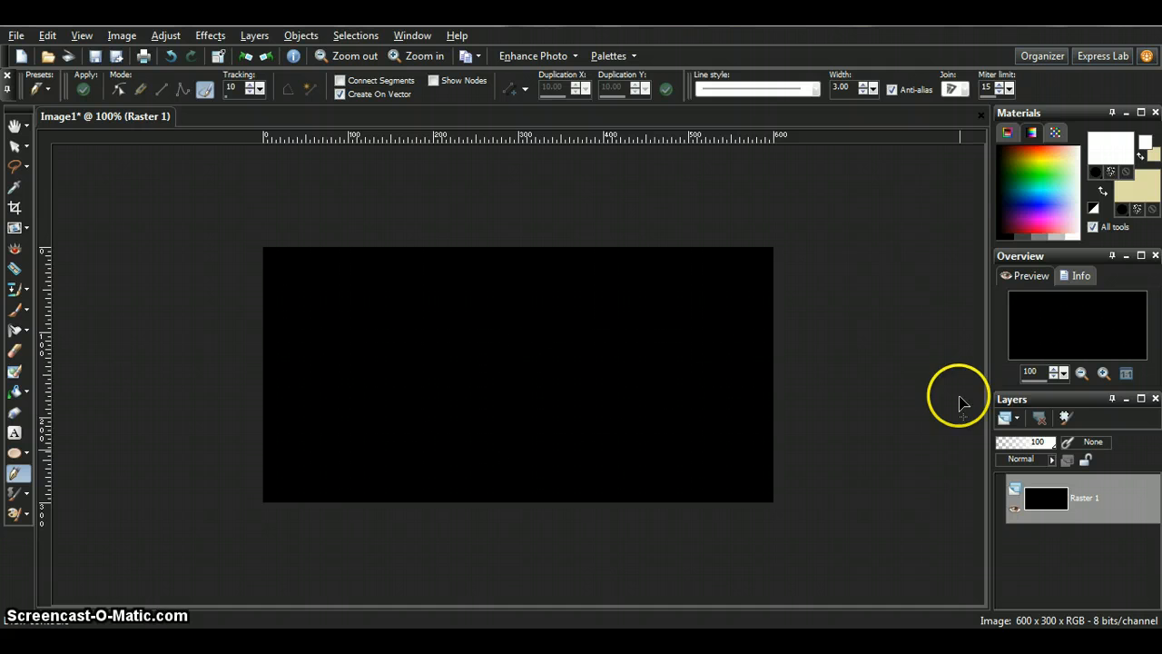
mouse_move(853, 104)
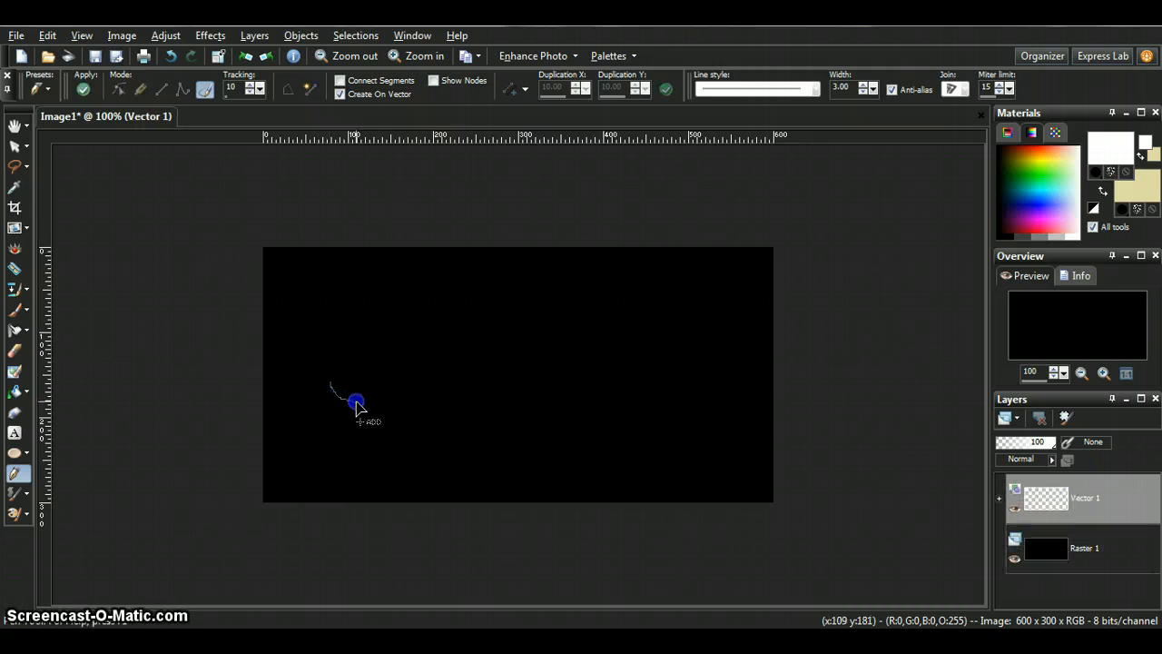
- Drag a freehand wavy line horizontally across the middle of the canvas
left_click_drag(356, 403, 622, 375)
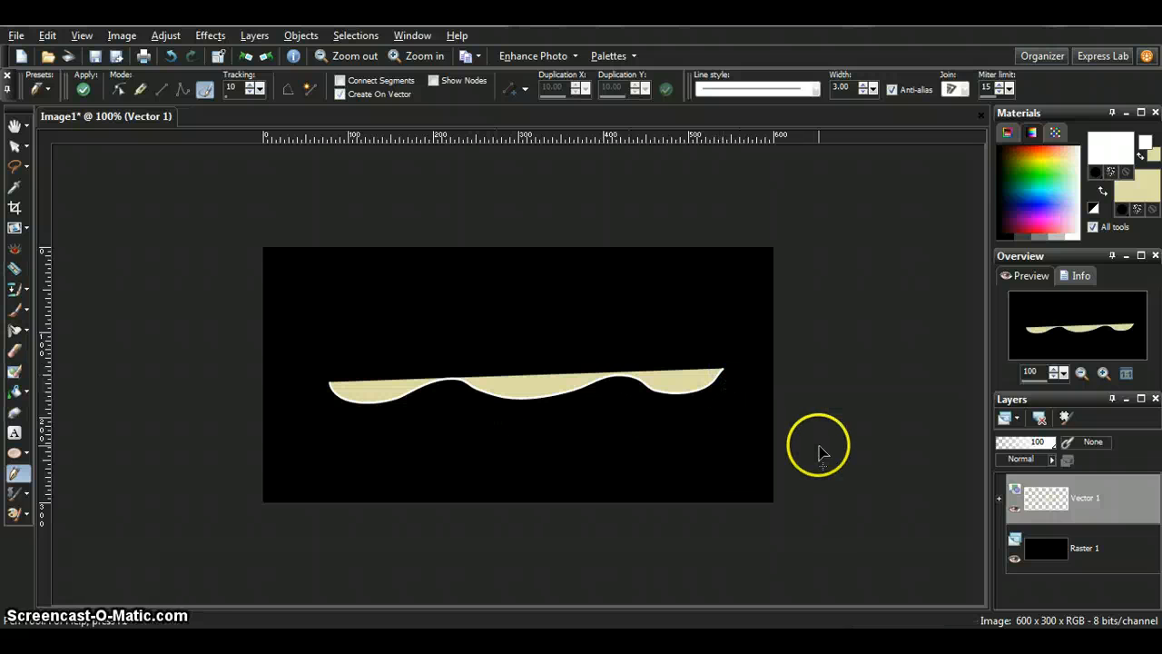
mouse_move(850, 440)
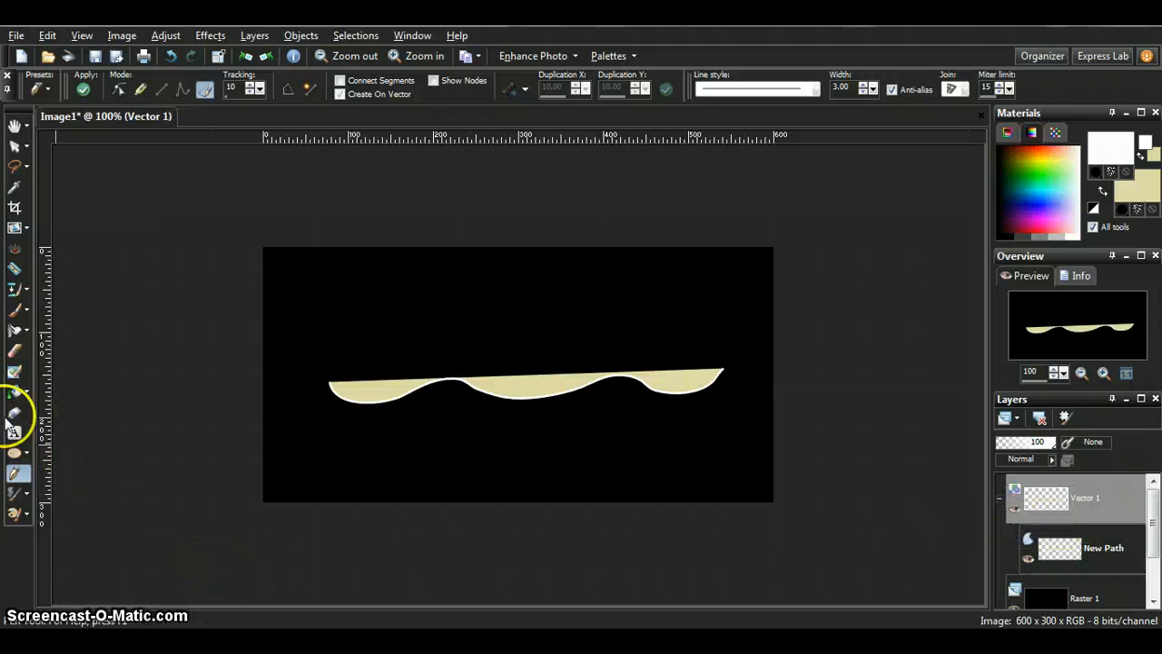
mouse_move(17, 434)
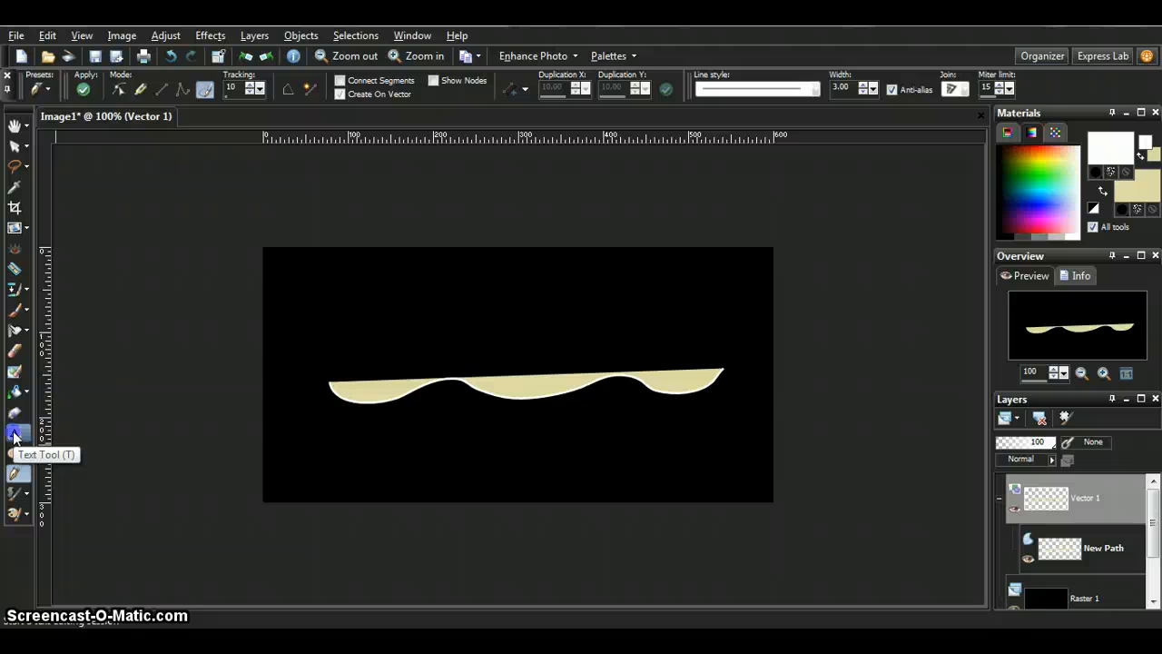
- Switch to the Text tool with the Gabriola font
left_click(17, 433)
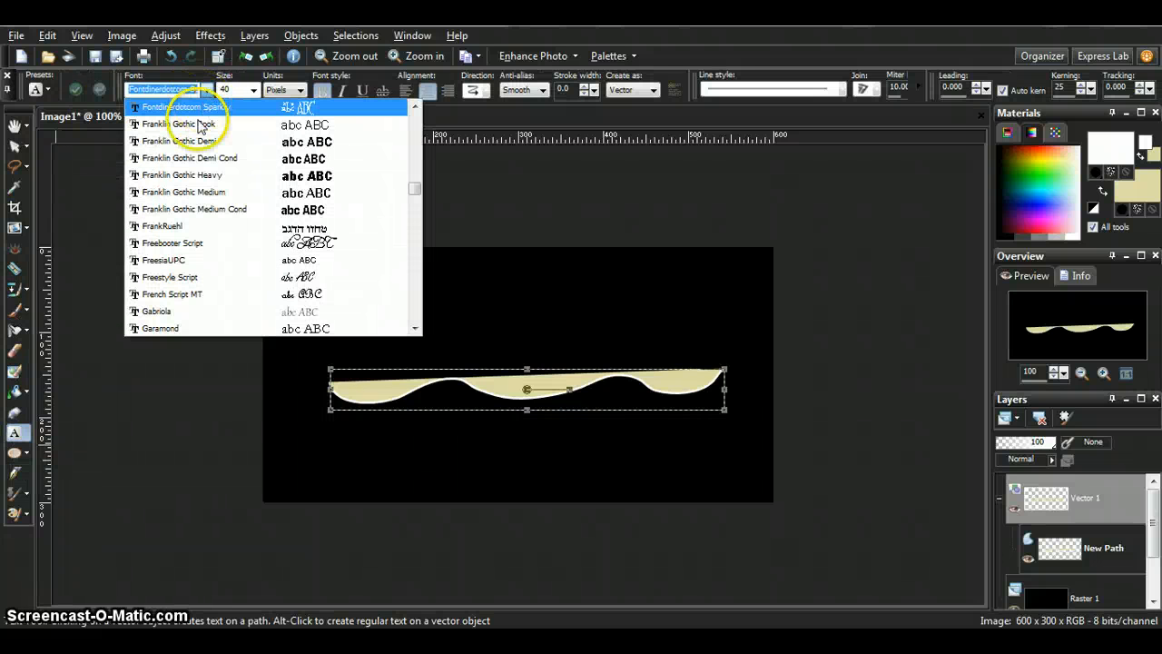
mouse_move(199, 261)
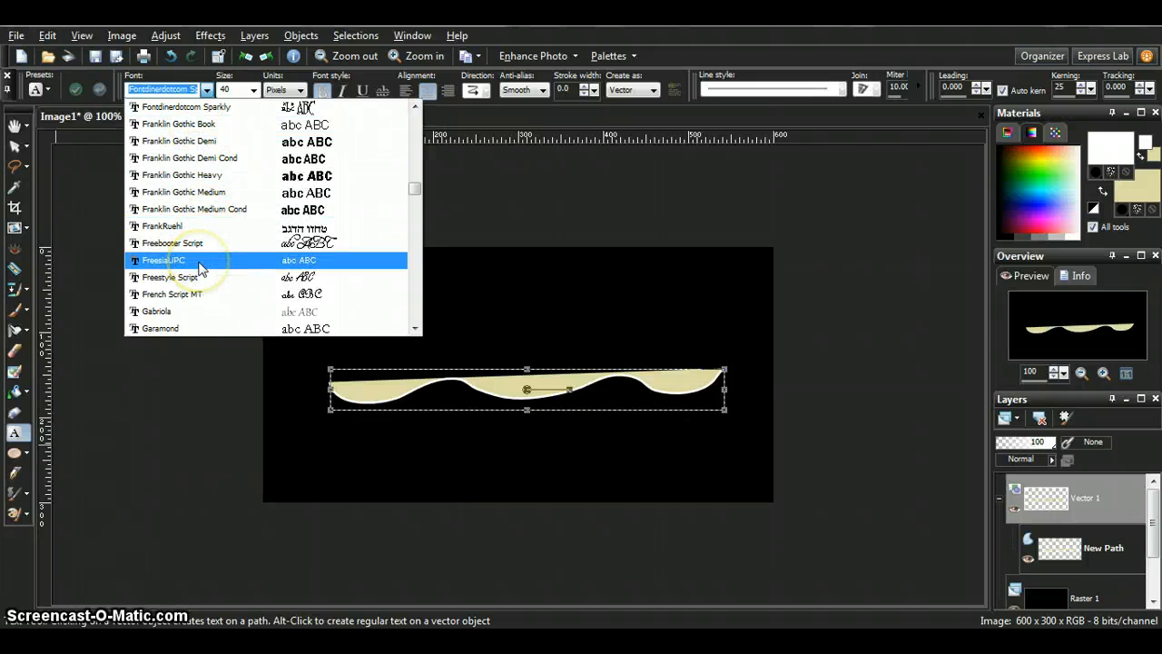
left_click(156, 310)
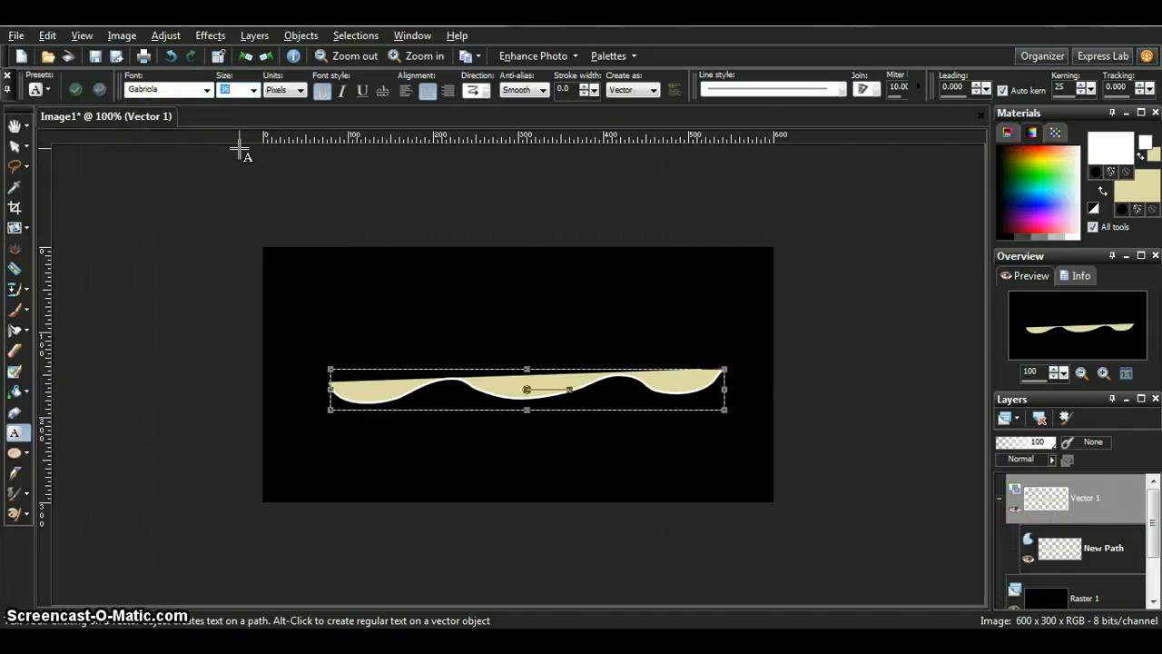
mouse_move(503, 347)
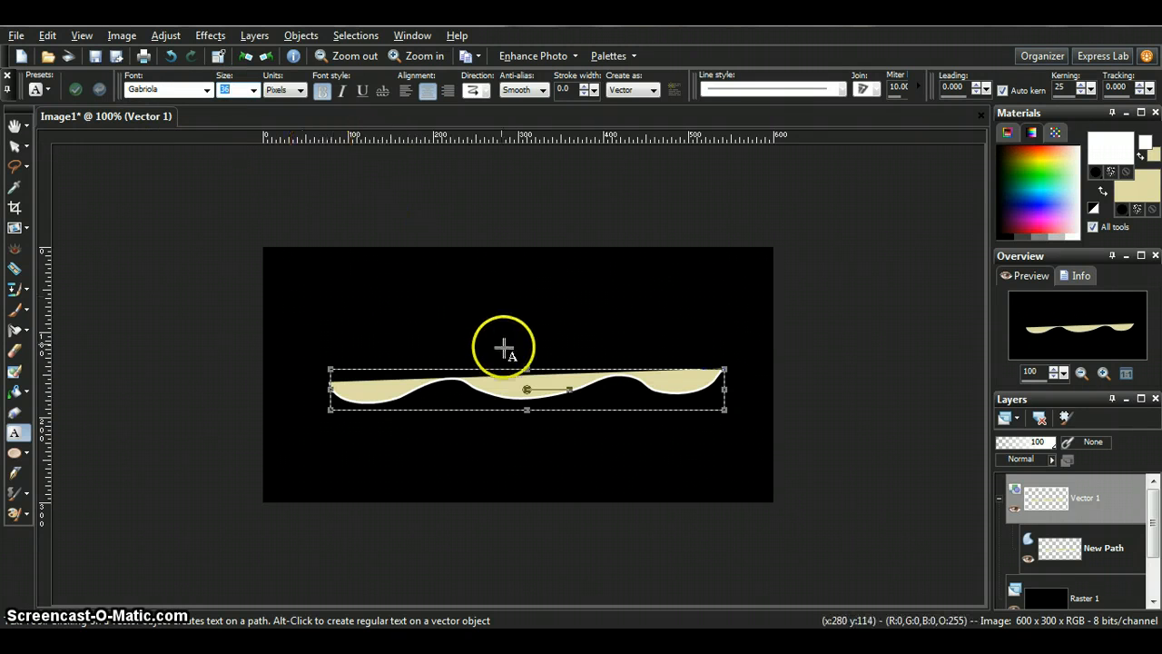
mouse_move(527, 373)
type("Text Example")
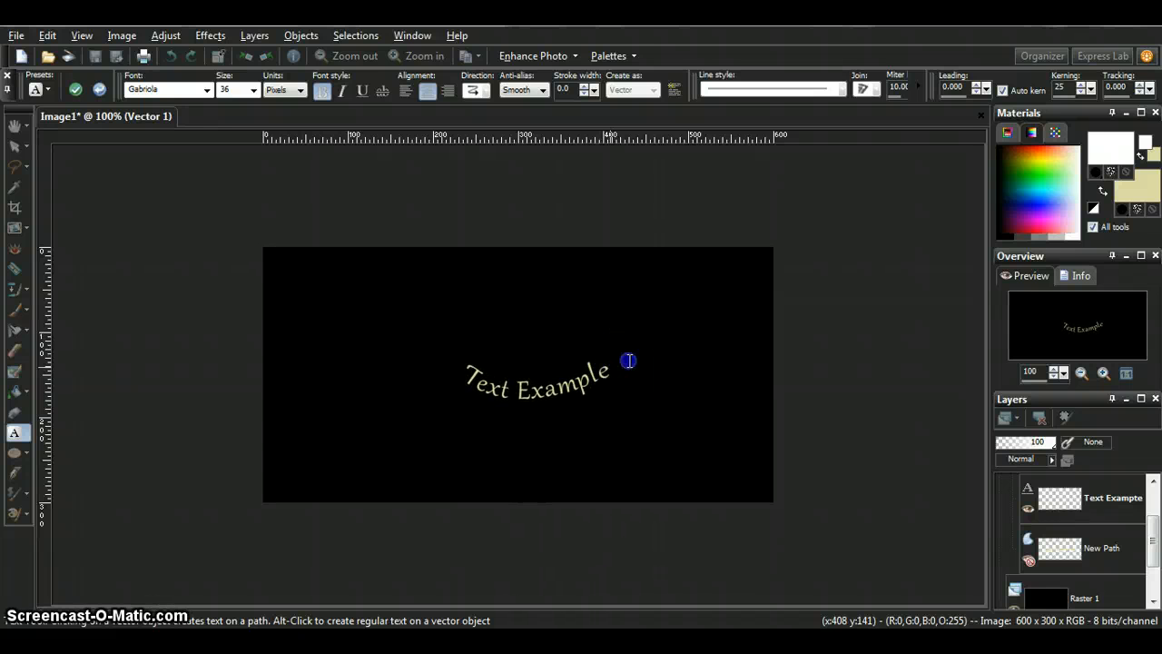
- Set the 'Text Example' lettering to size 48, trying Glider Girls, then Gungsuh
left_click(613, 368)
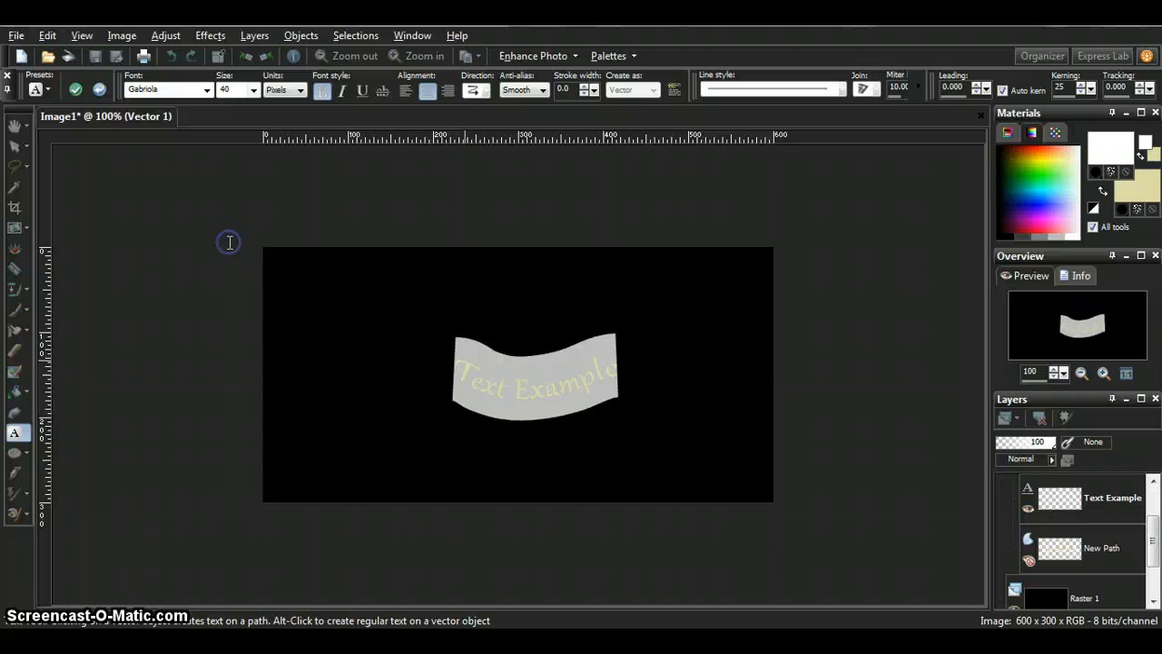
left_click(252, 89)
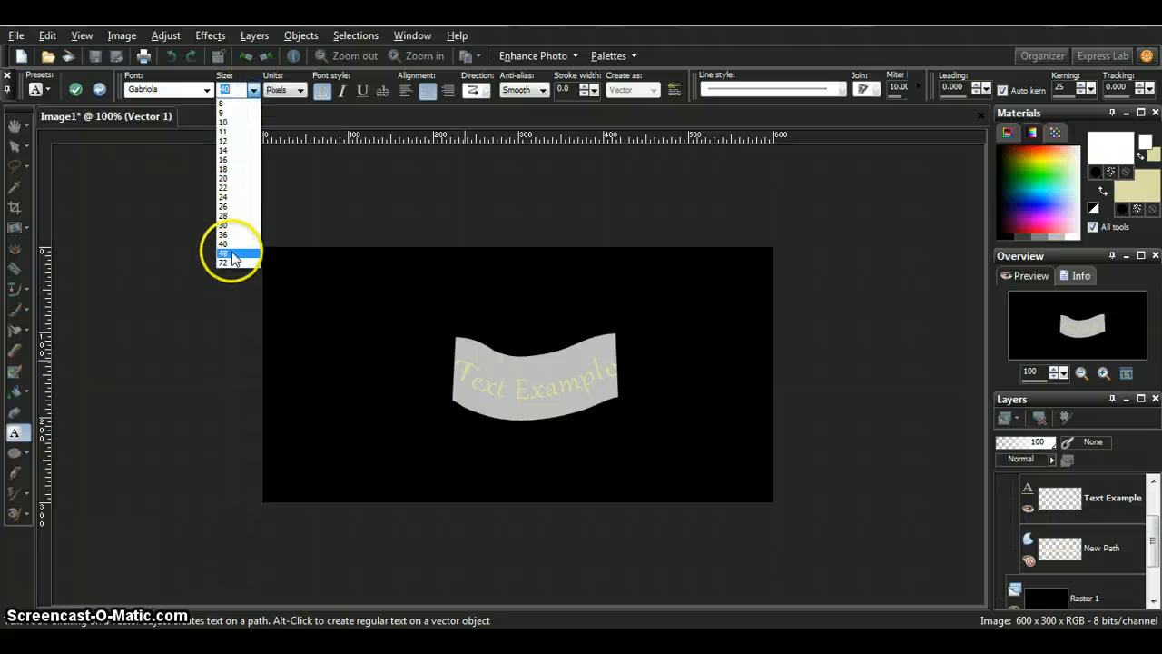
left_click(226, 252)
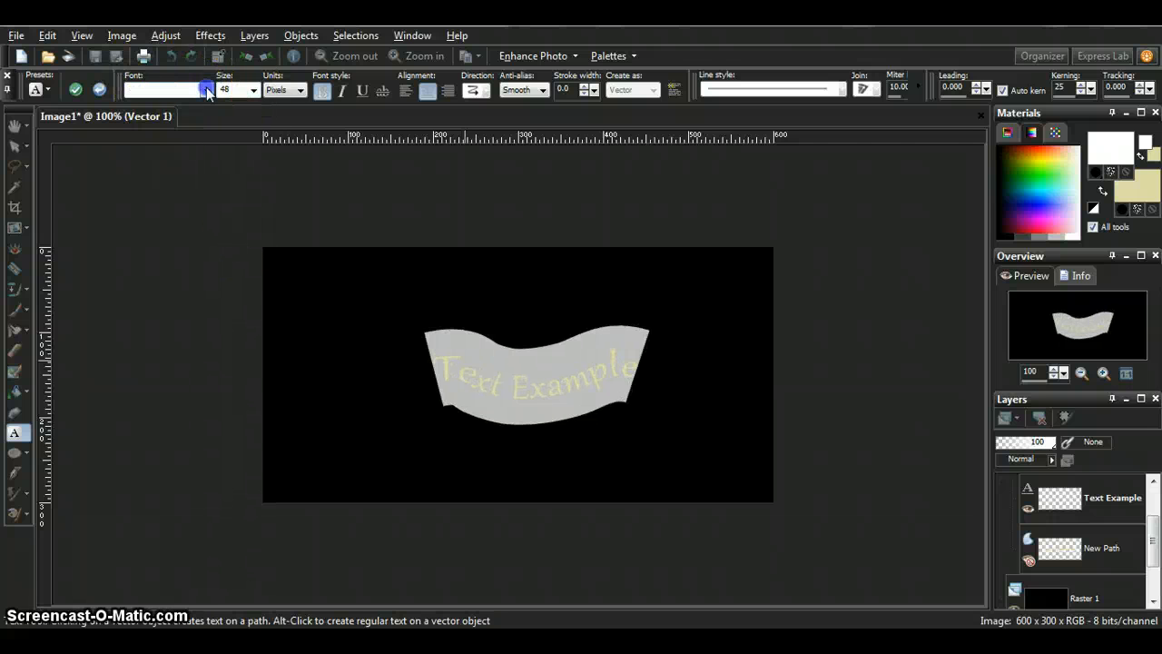
left_click(206, 89)
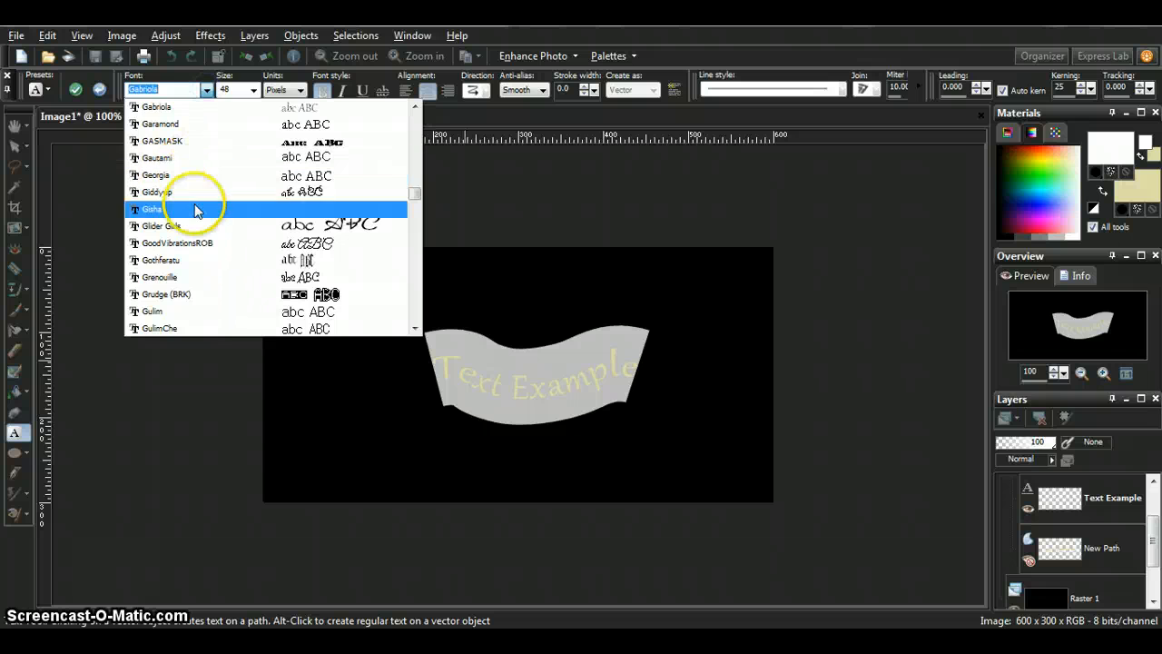
left_click(161, 209)
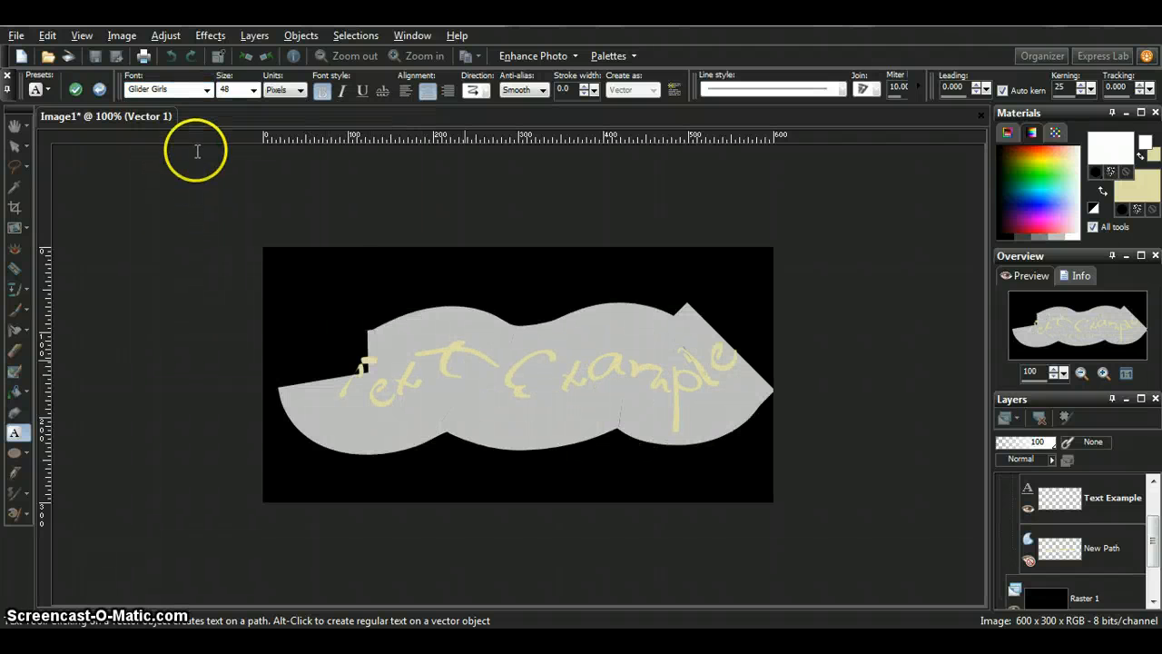
left_click(163, 89)
type("Gungsuh")
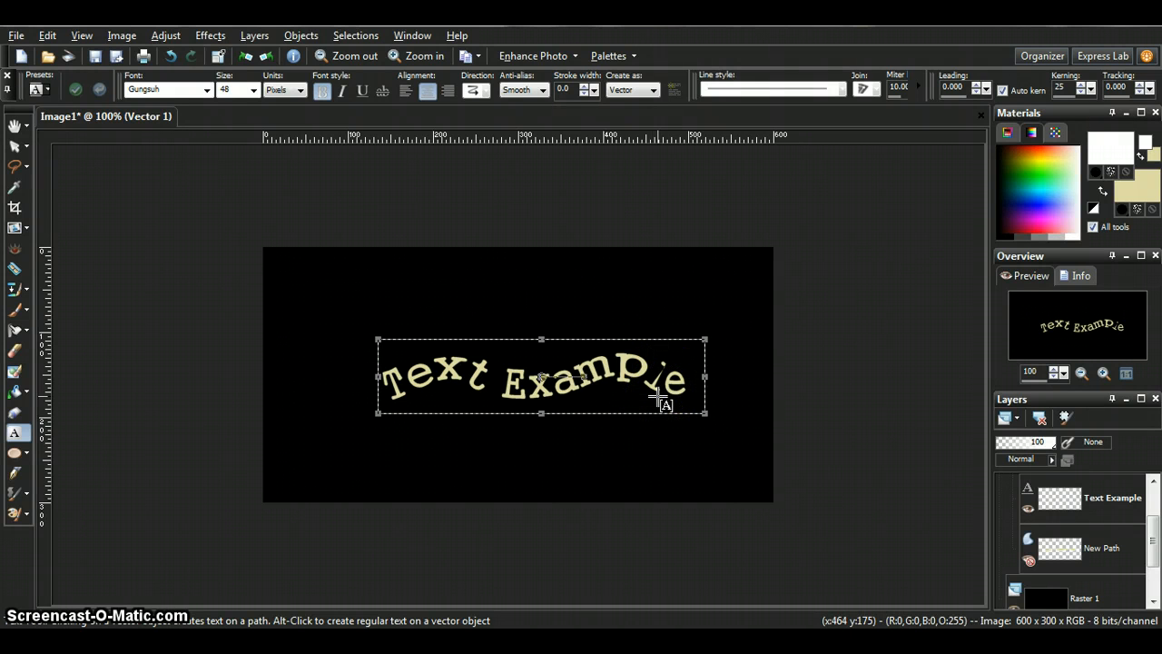
mouse_move(647, 411)
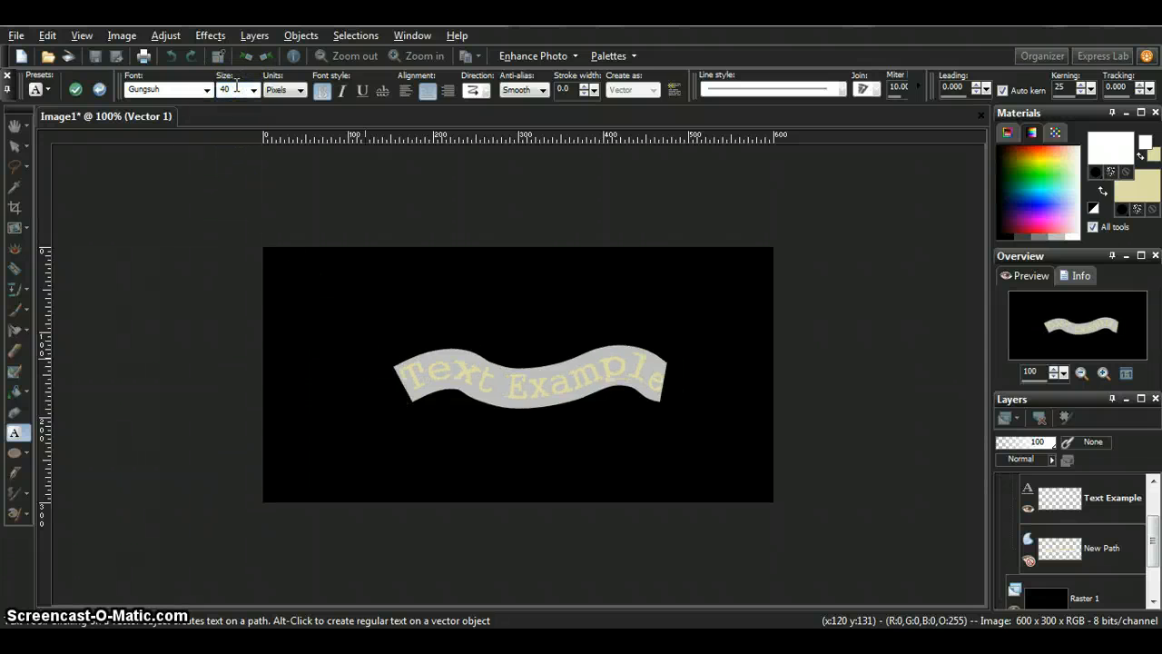
- Enter size 36 for the Gungsuh 'Text Example' lettering and apply it
left_click(417, 56)
type("36")
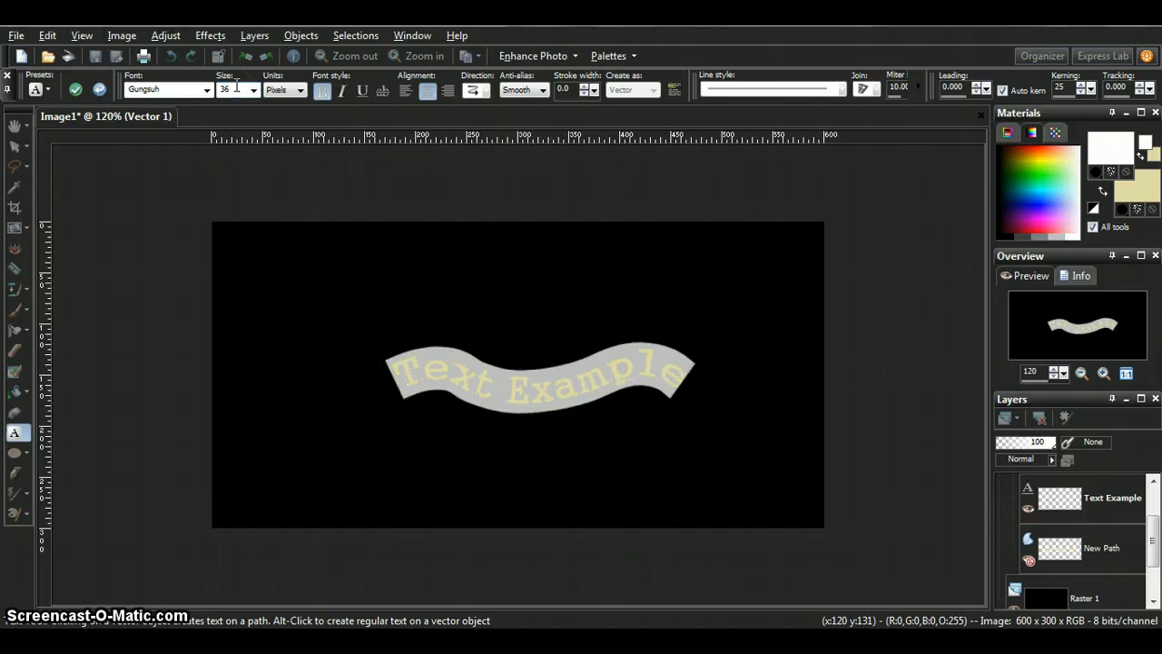
left_click(77, 89)
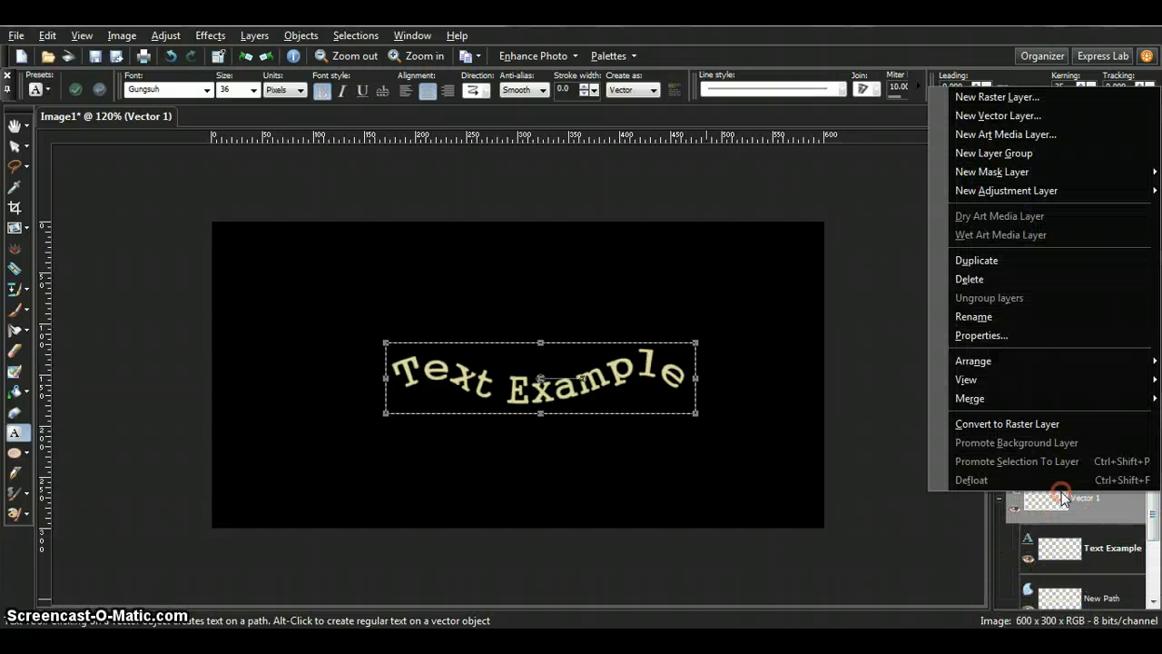
mouse_move(1007, 423)
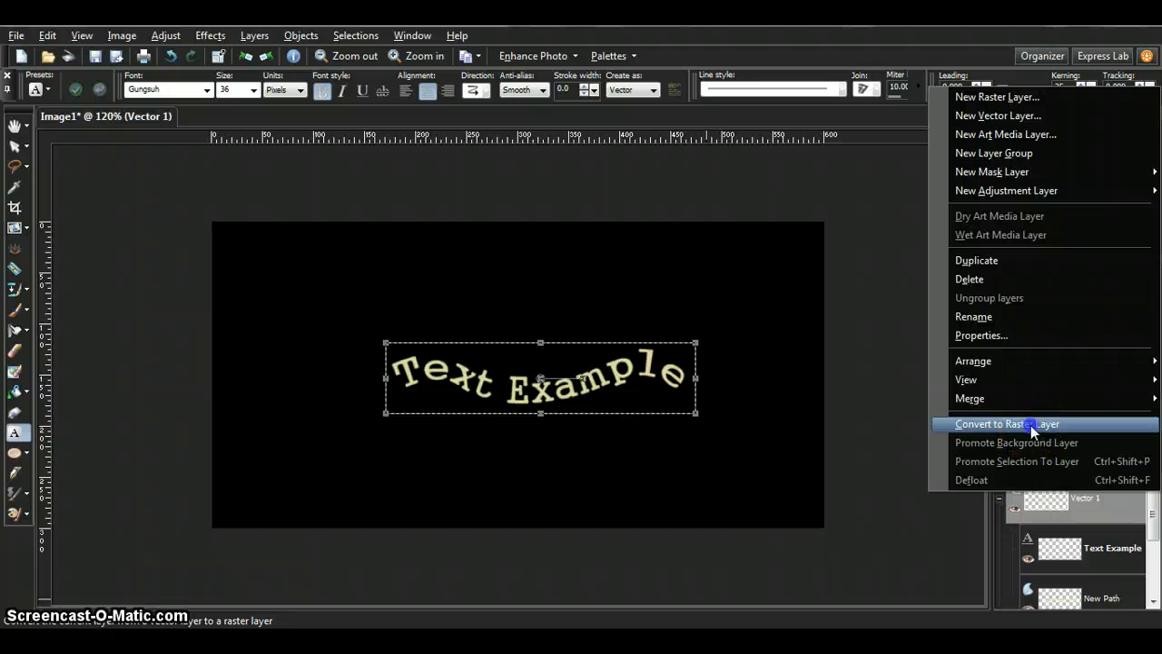
- Convert the Vector 1 text layer to a raster layer
left_click(1007, 423)
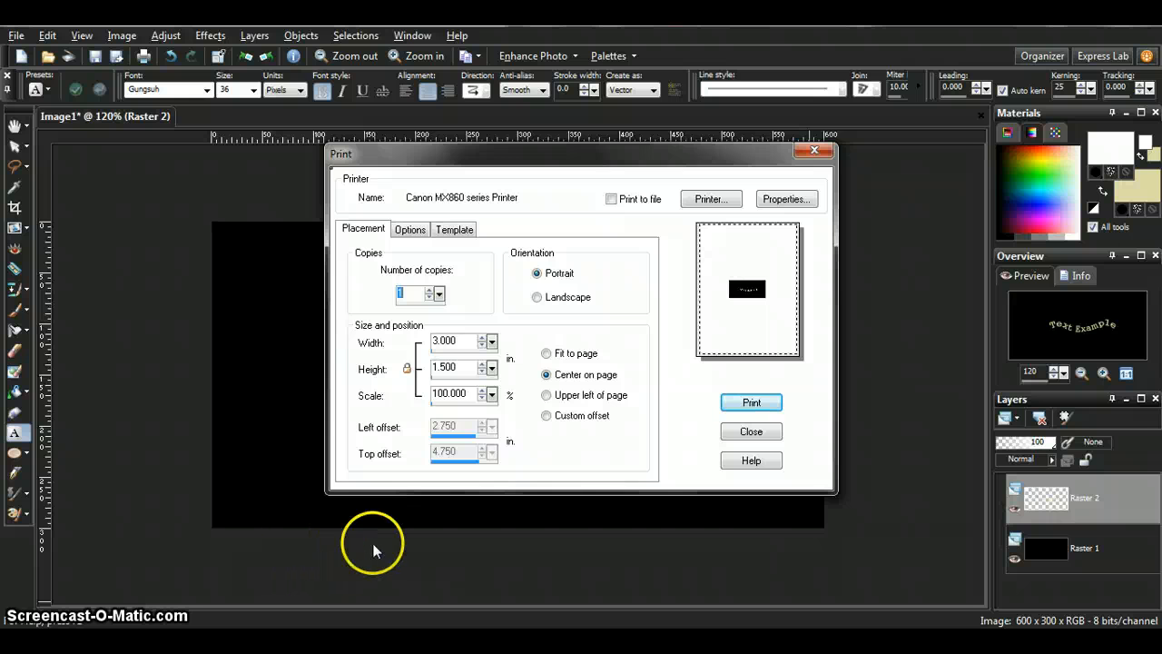
- Close the Print dialog without printing and open the Palettes menu
left_click(751, 431)
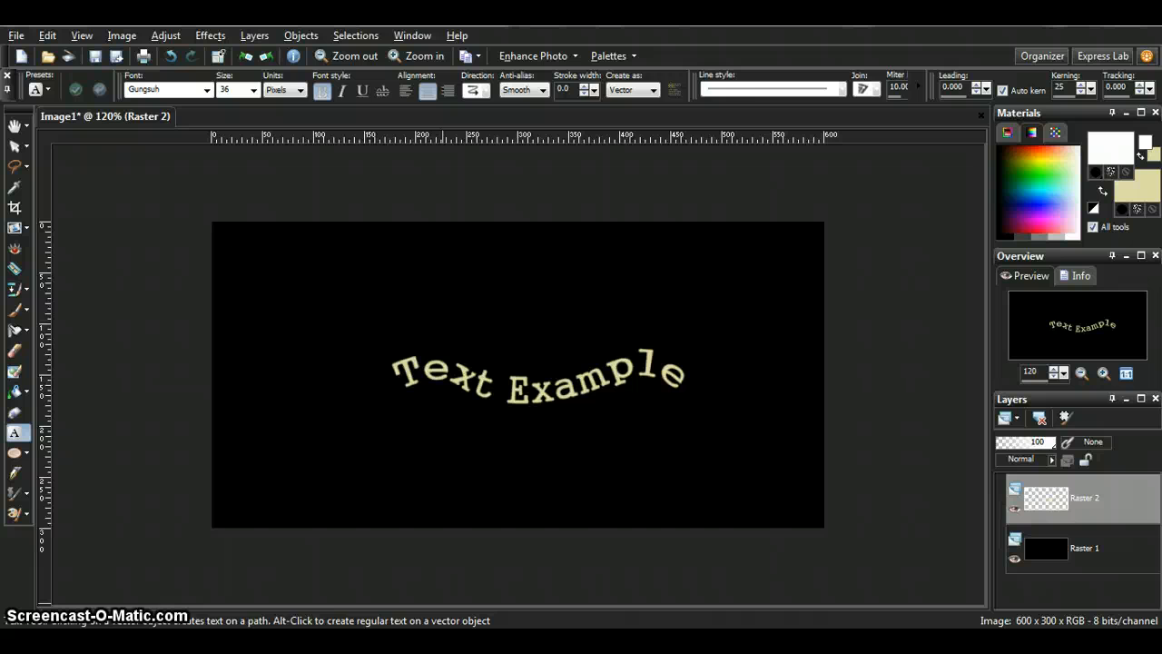
left_click(608, 55)
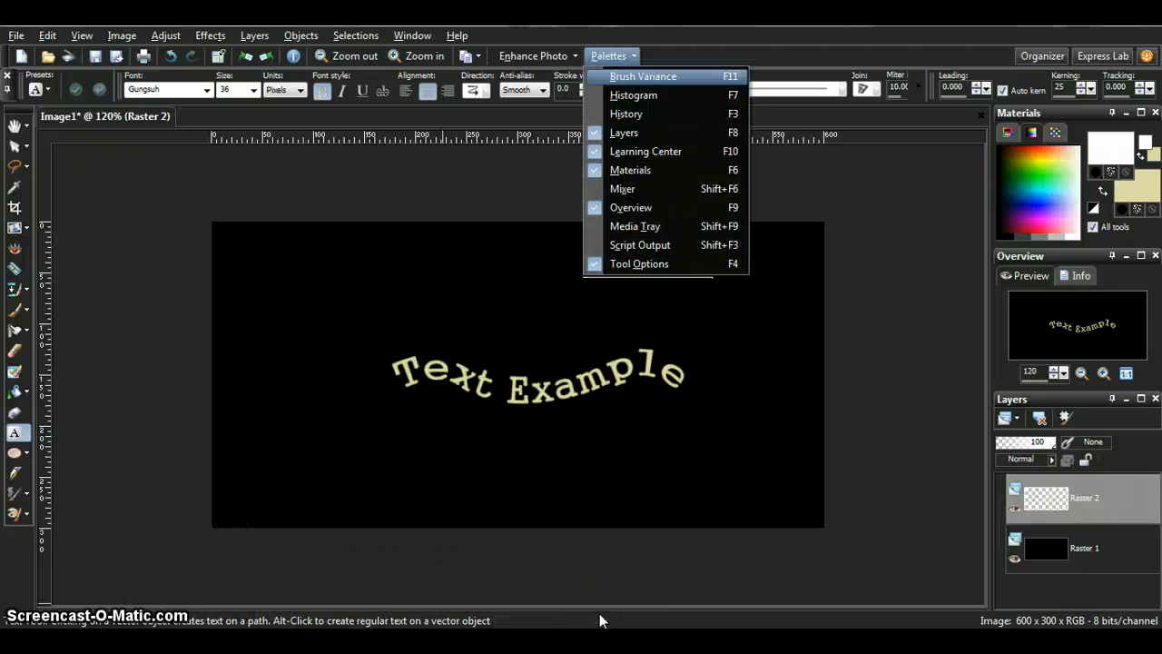